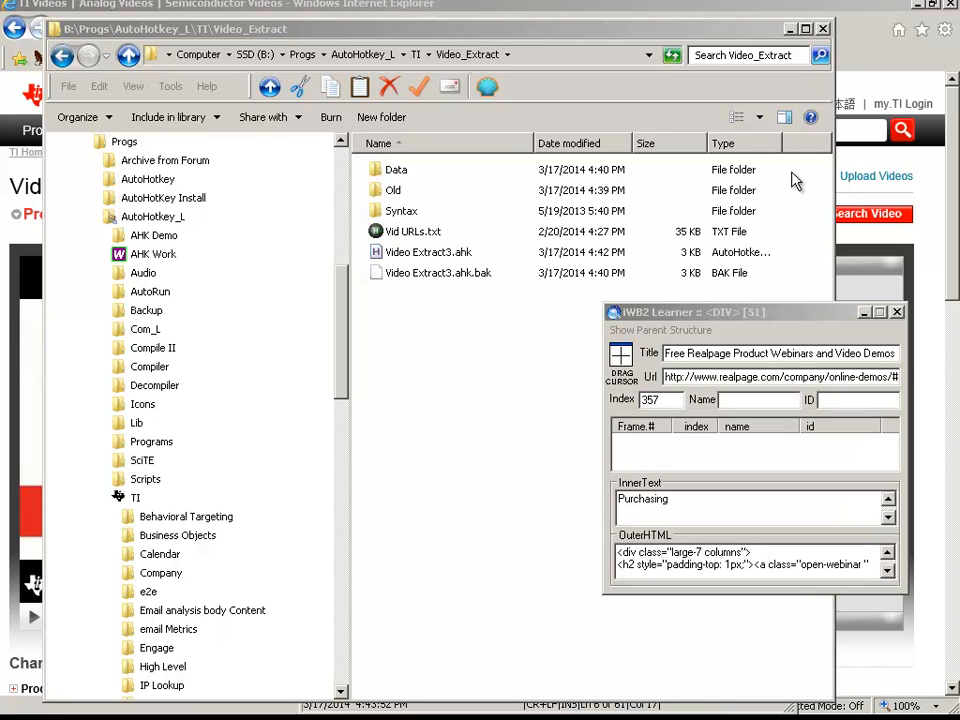
Bring the TI Videos page forward and scroll through the PLL basics video's posted date, duration and views.
left_click(570, 32)
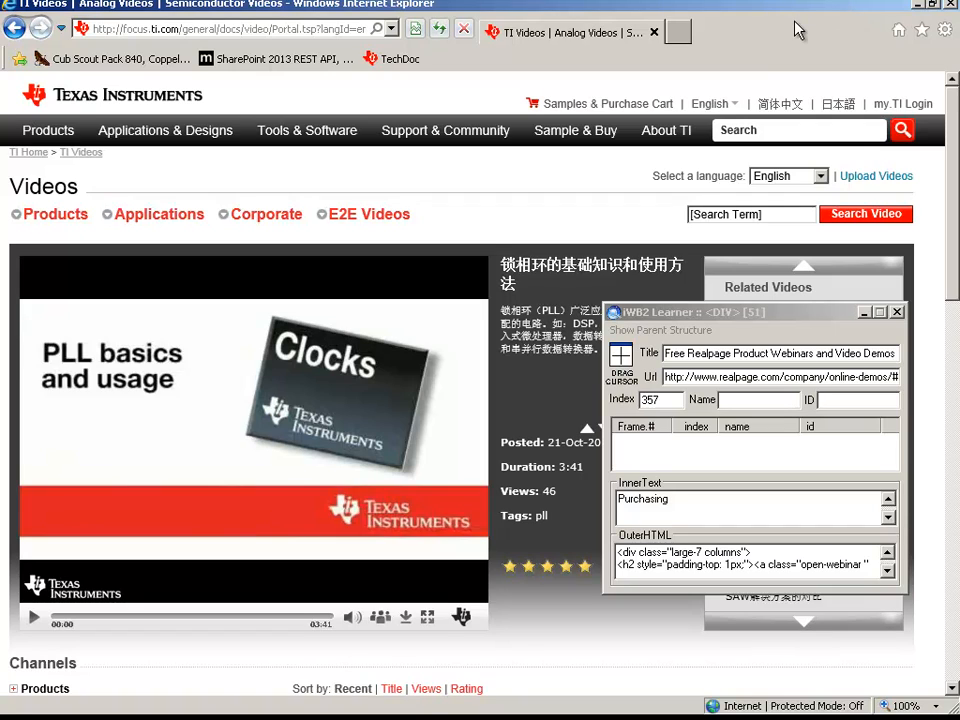
mouse_move(542, 318)
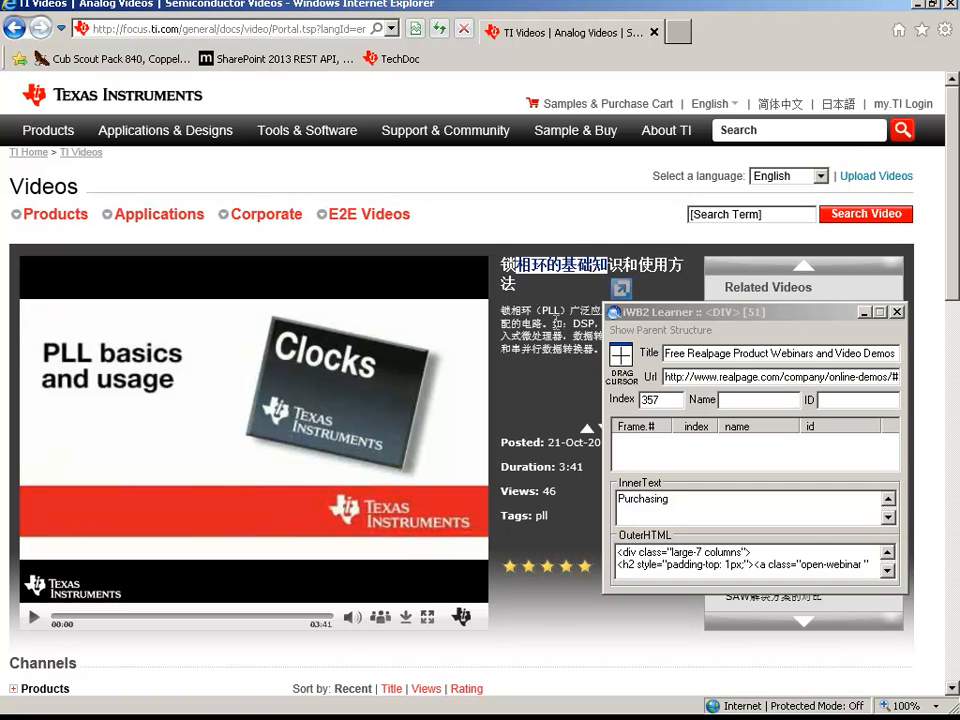
scroll("down", 3)
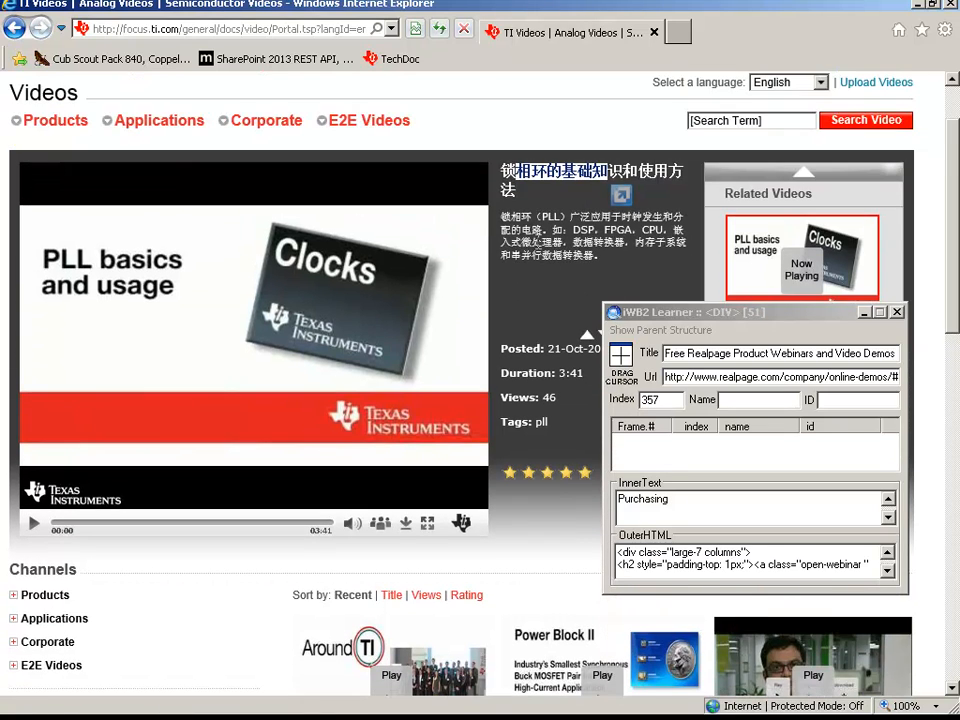
scroll("down", 3)
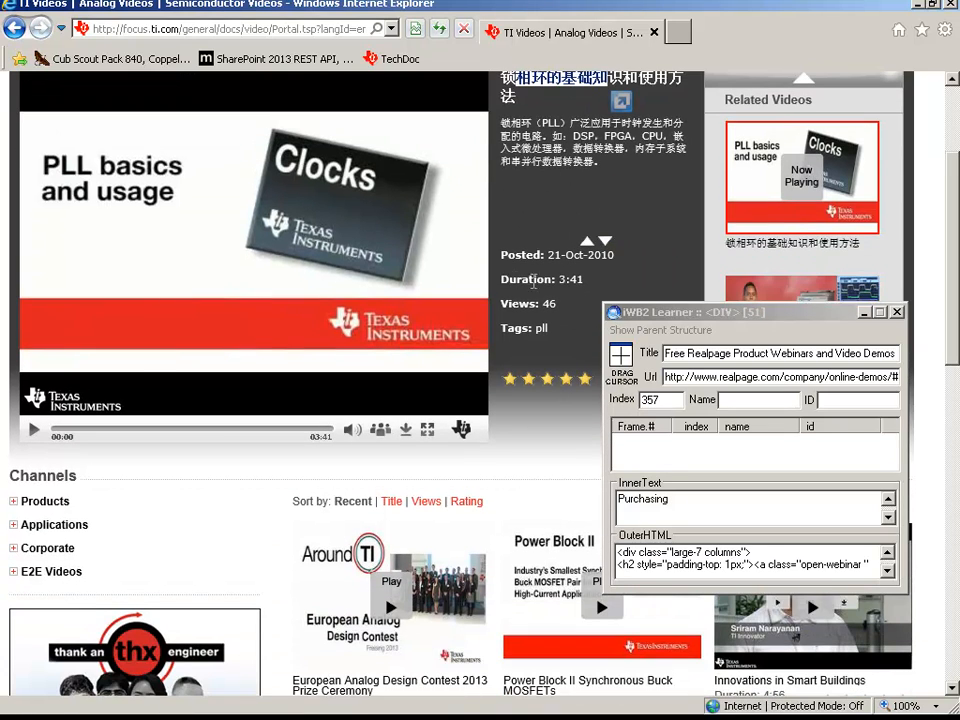
mouse_move(504, 276)
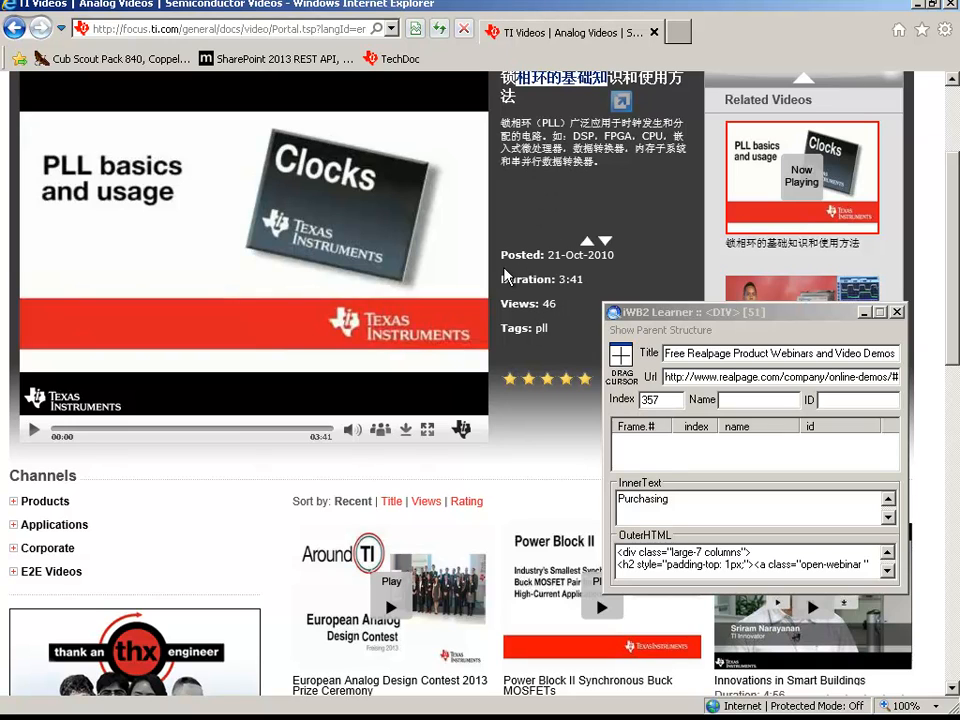
scroll("up", 3)
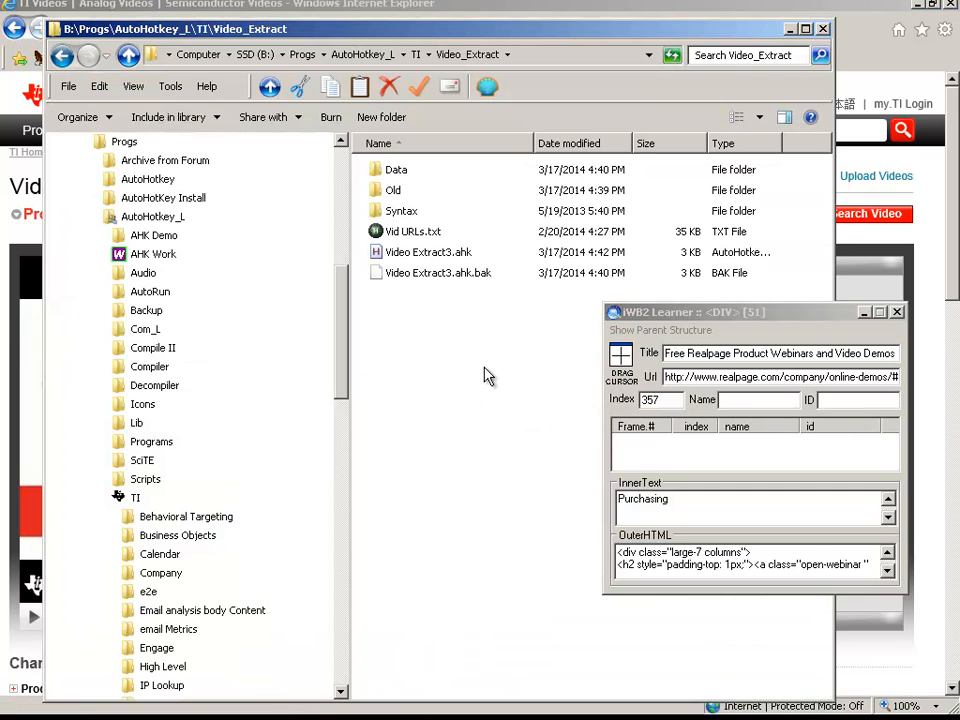
mouse_move(450, 300)
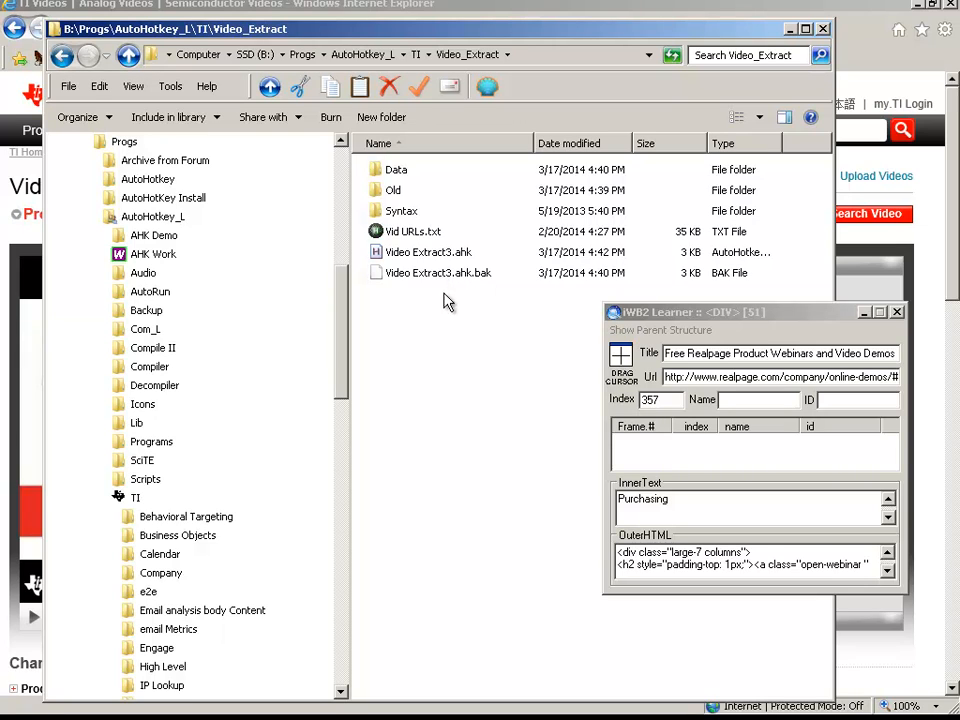
Open Vid URLs.txt from the Video_Extract folder into the SciTE editor.
left_click(412, 232)
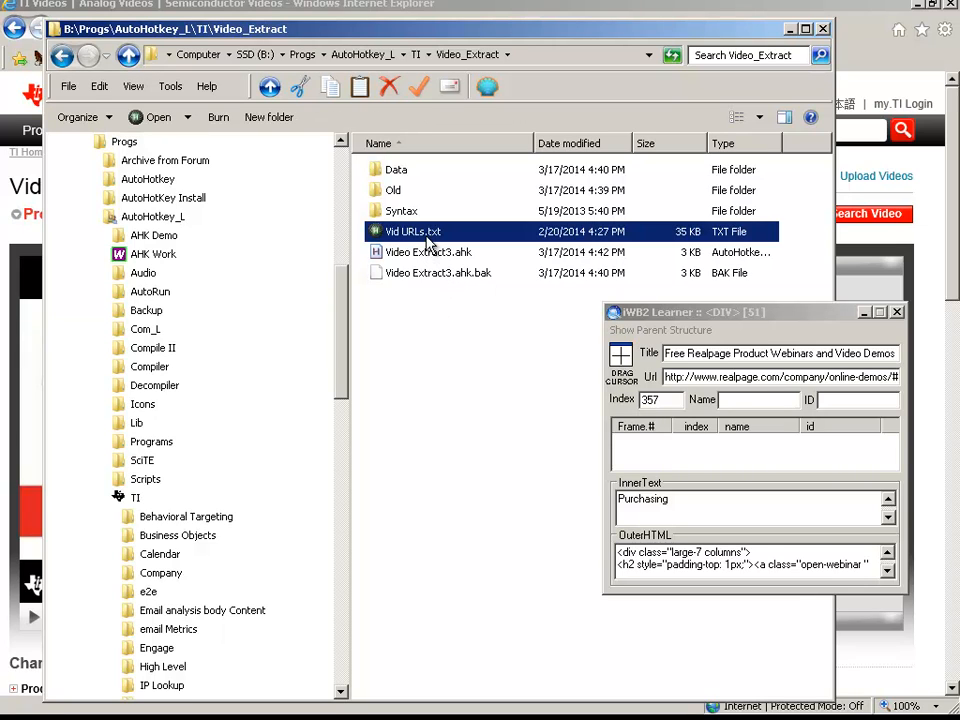
double_click(412, 232)
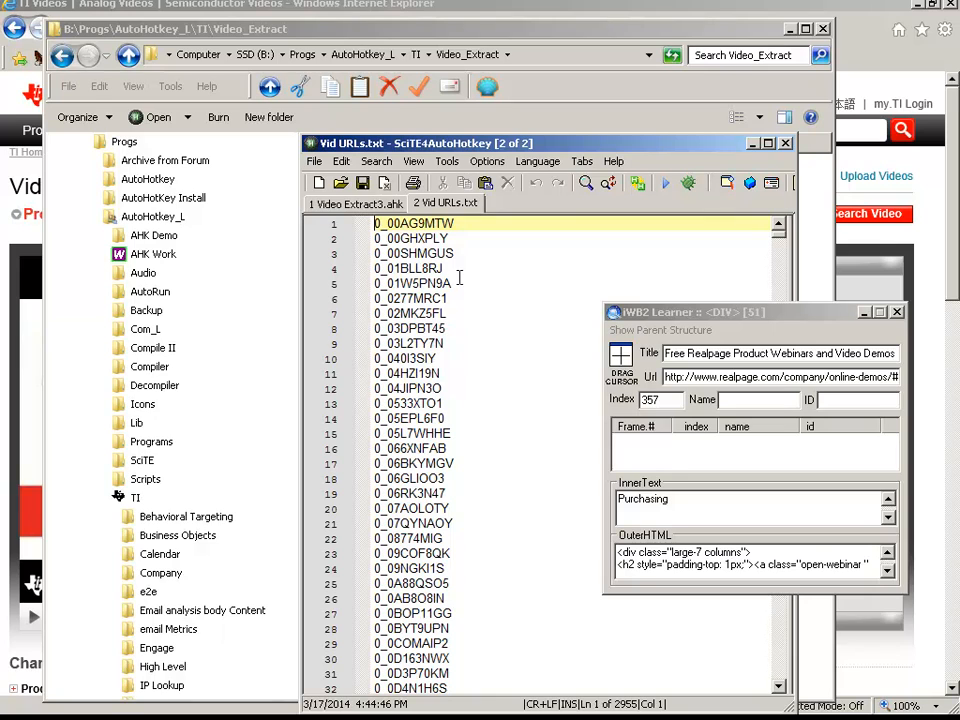
left_click(410, 268)
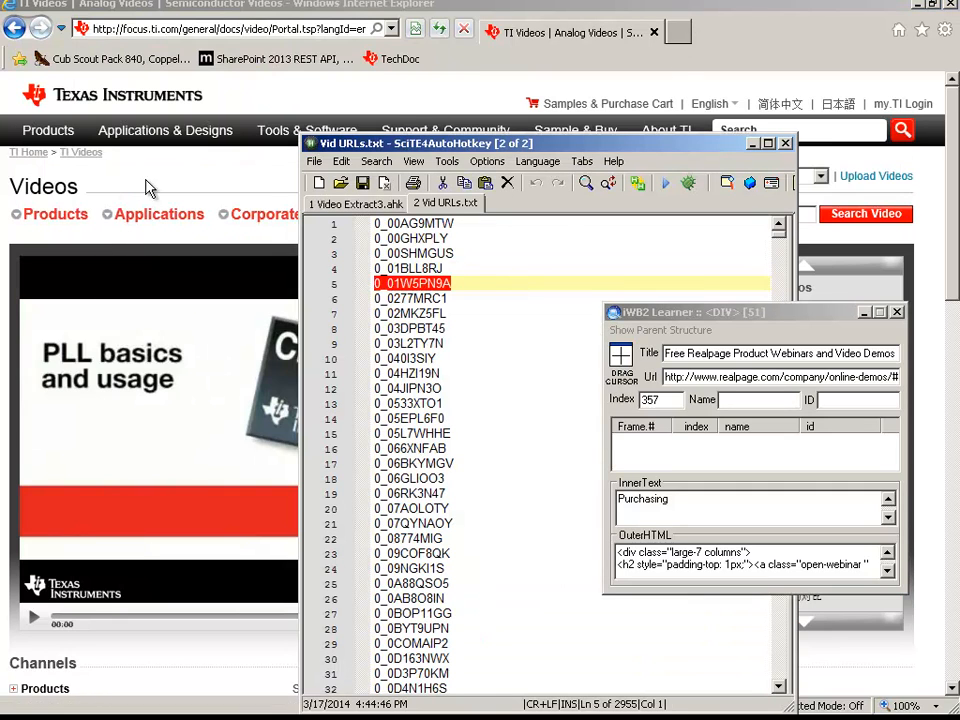
mouse_move(164, 130)
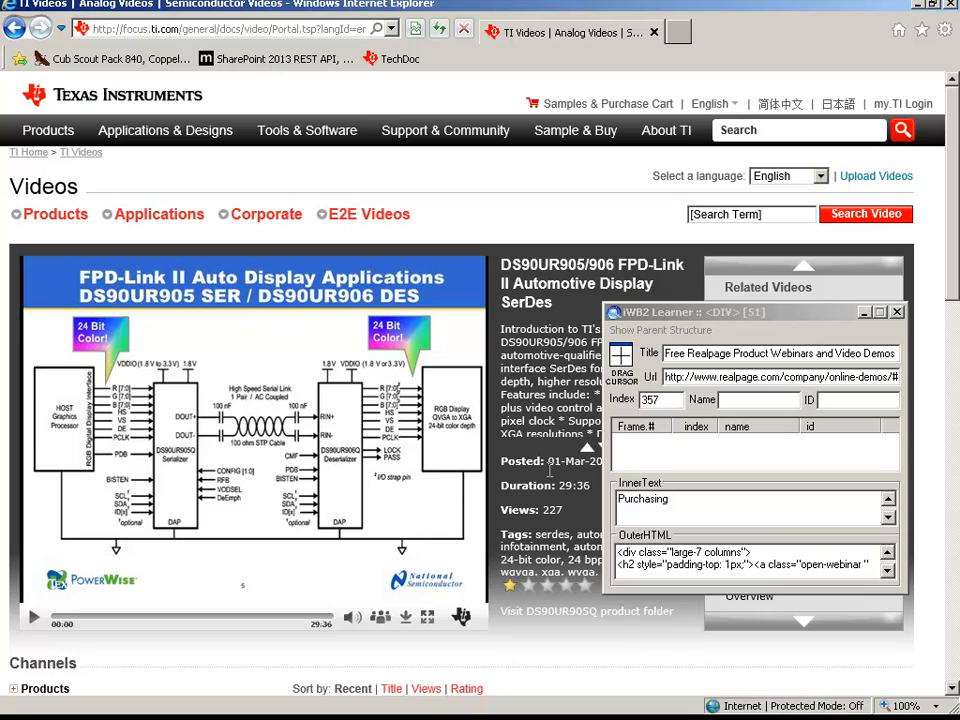
mouse_move(396, 132)
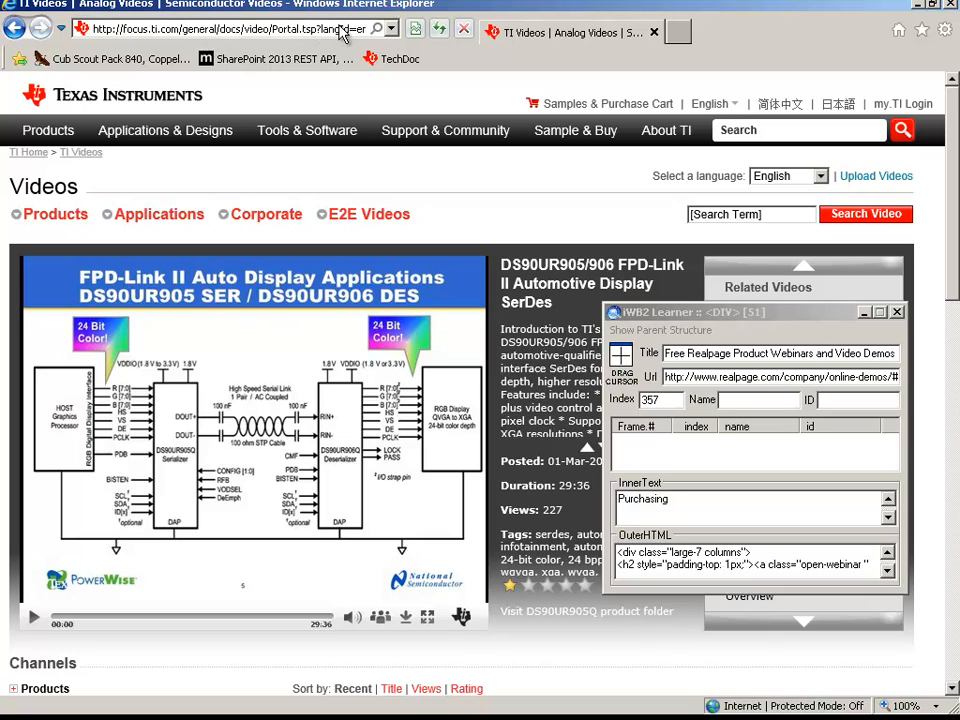
Inspect the DS90UR905/906 video page address in the IE address bar, then dismiss the history list.
left_click(220, 28)
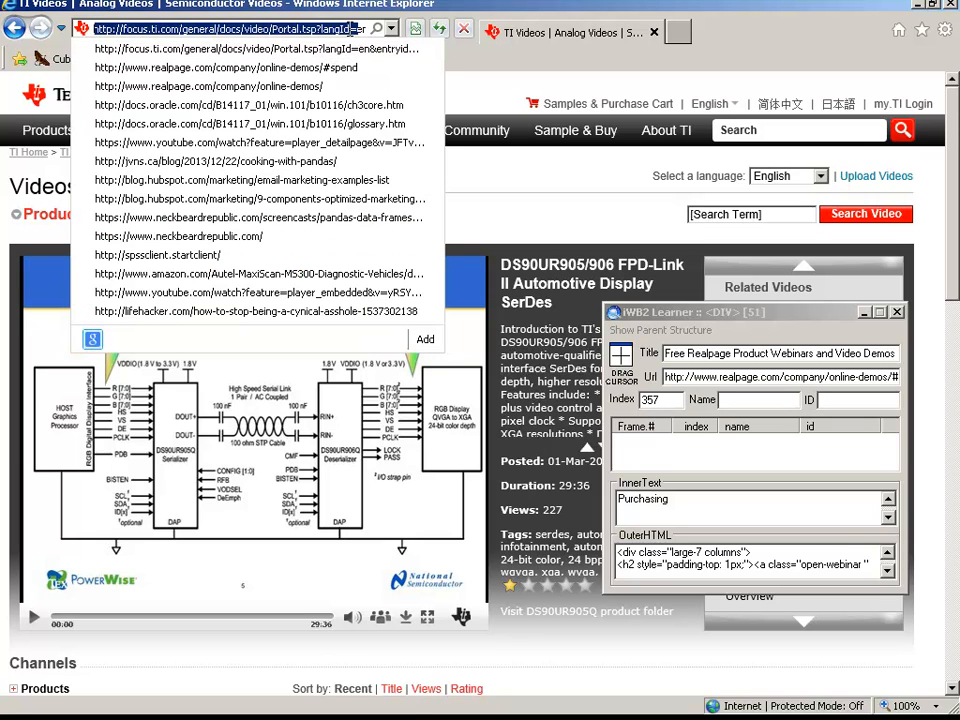
left_click(464, 28)
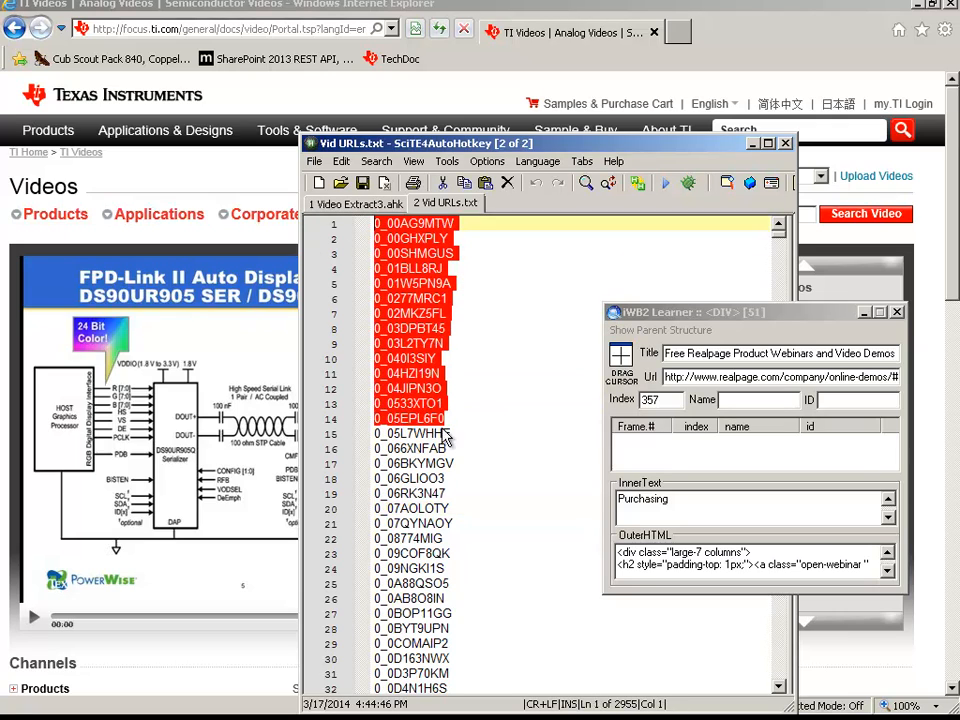
Switch the Vid URLs ID list to Use Monospace Font and clear the selection.
right_click(444, 438)
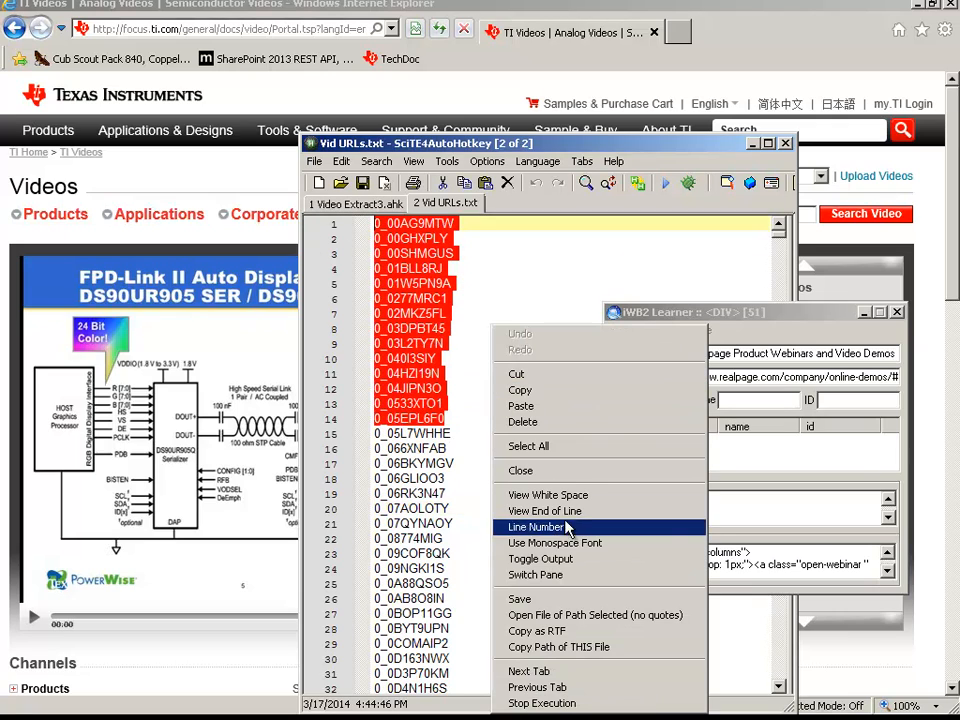
mouse_move(540, 558)
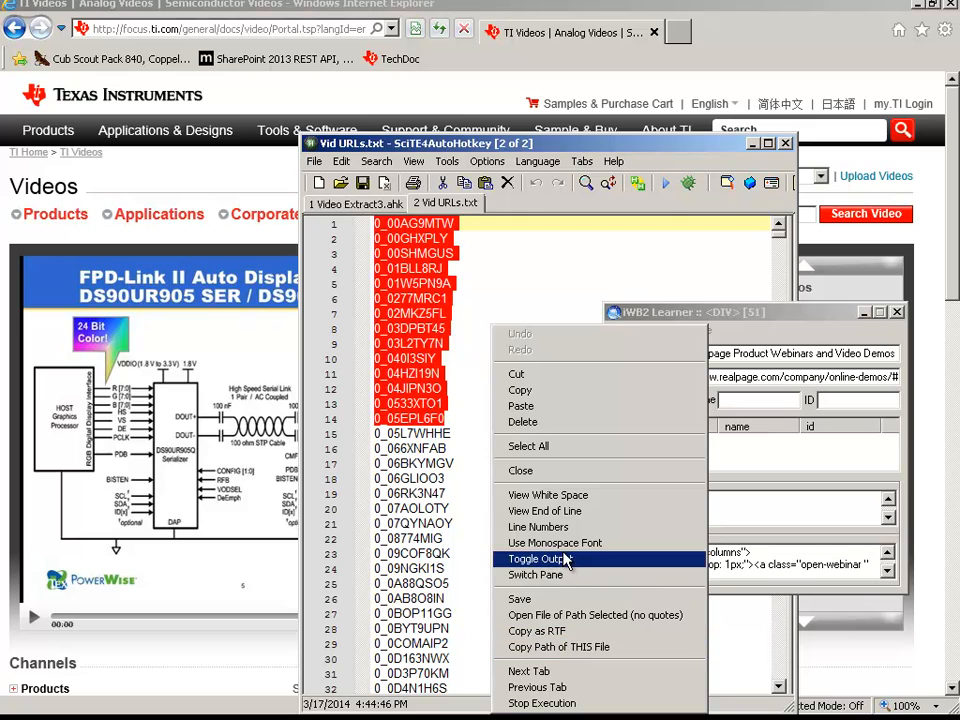
left_click(552, 558)
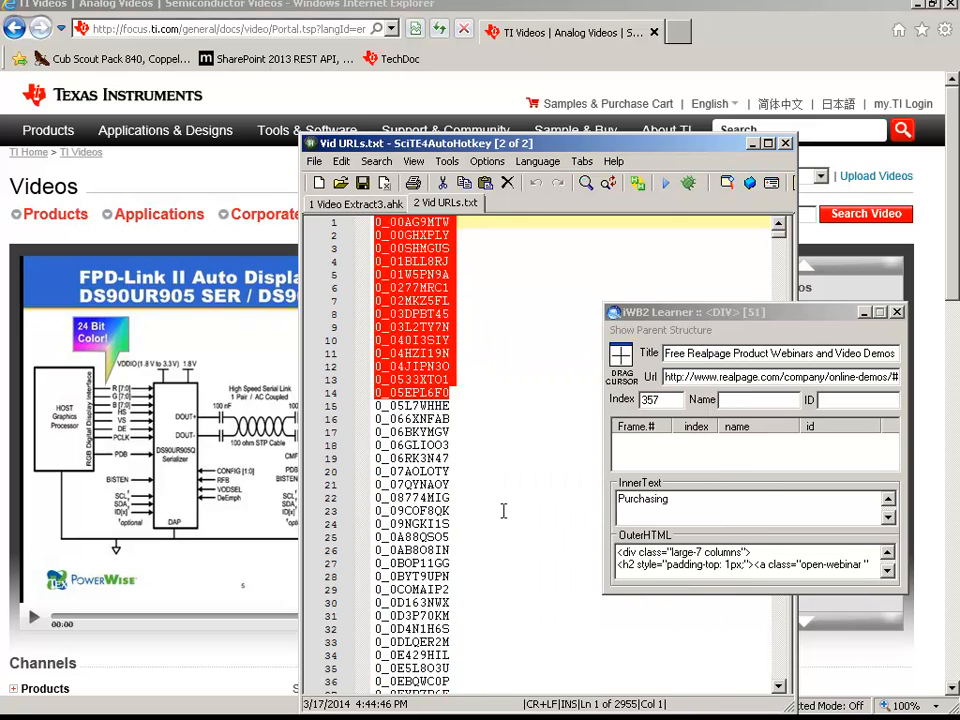
left_click(450, 498)
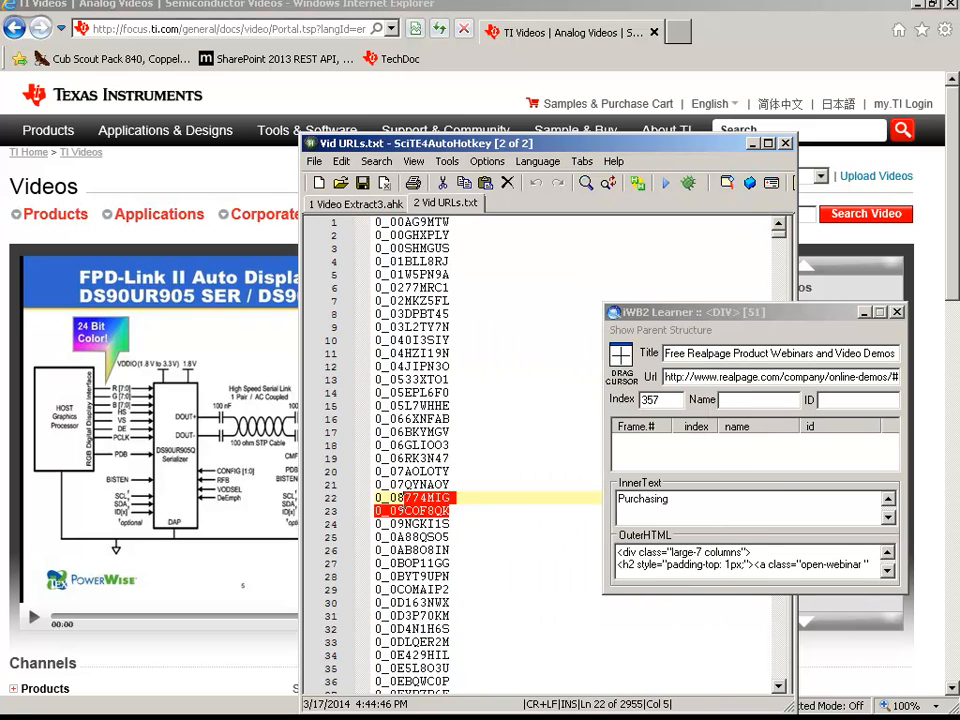
scroll("down", 3)
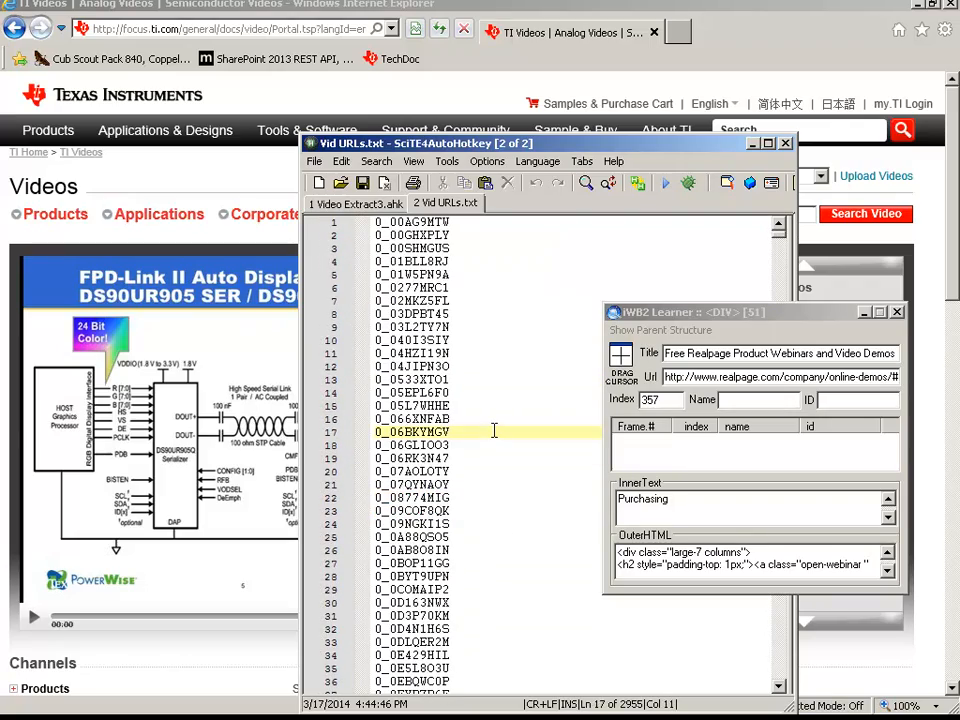
mouse_move(628, 268)
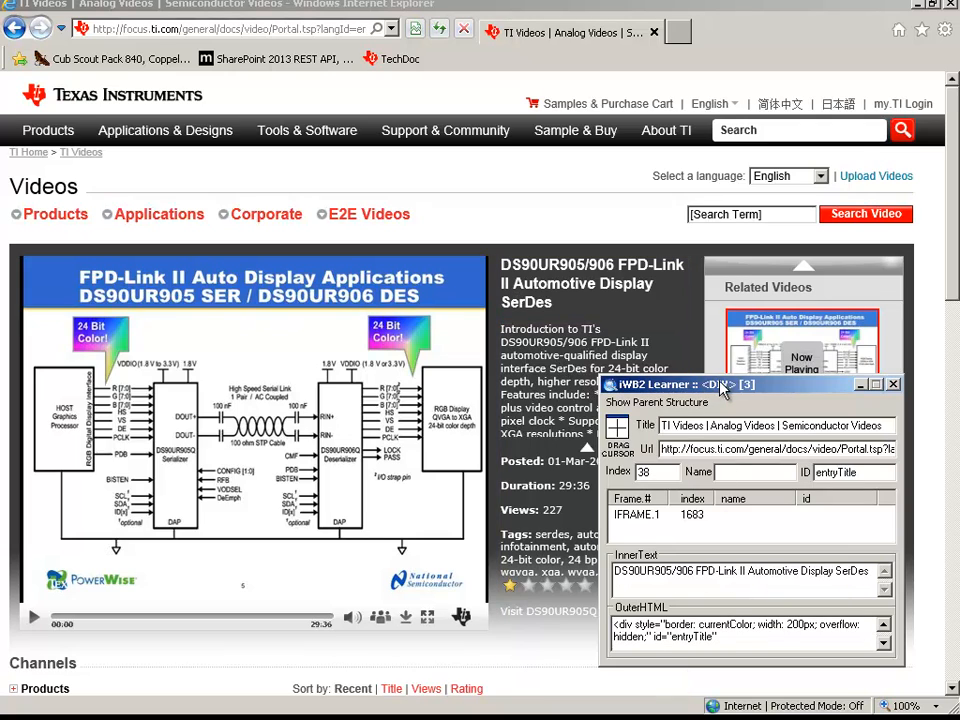
Select the captured title element's id value entyTitle in iWB2 Learner.
double_click(836, 472)
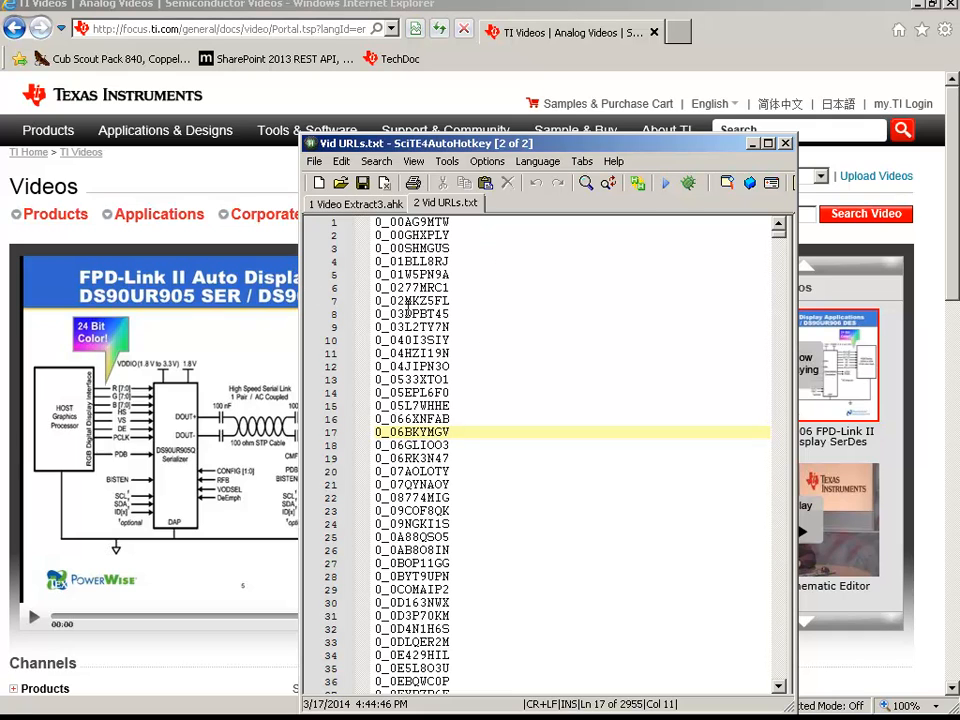
left_click(356, 204)
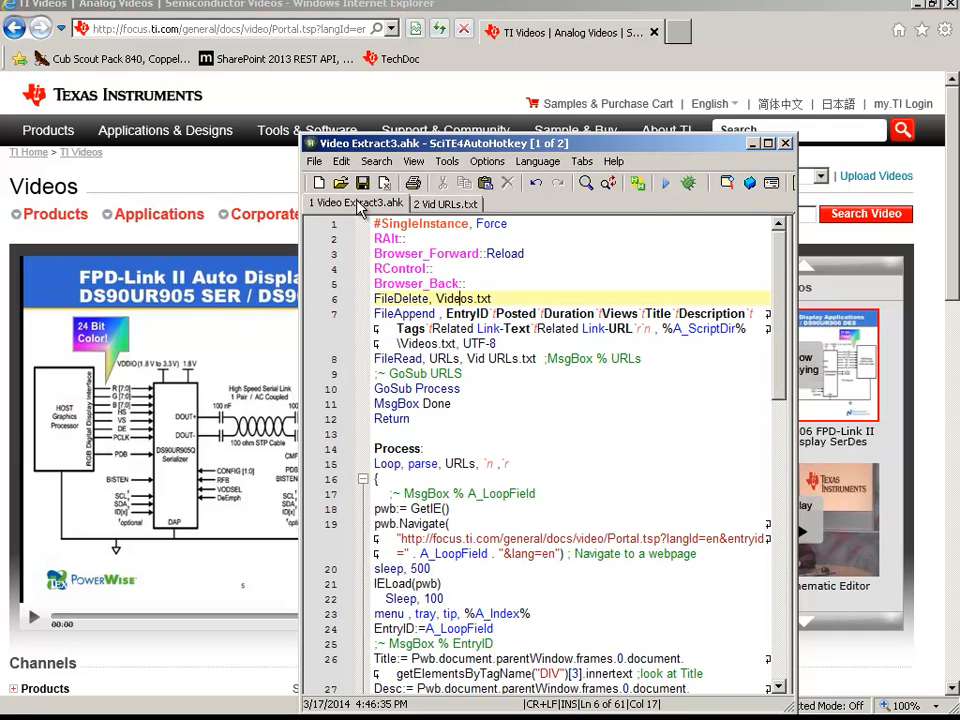
mouse_move(308, 344)
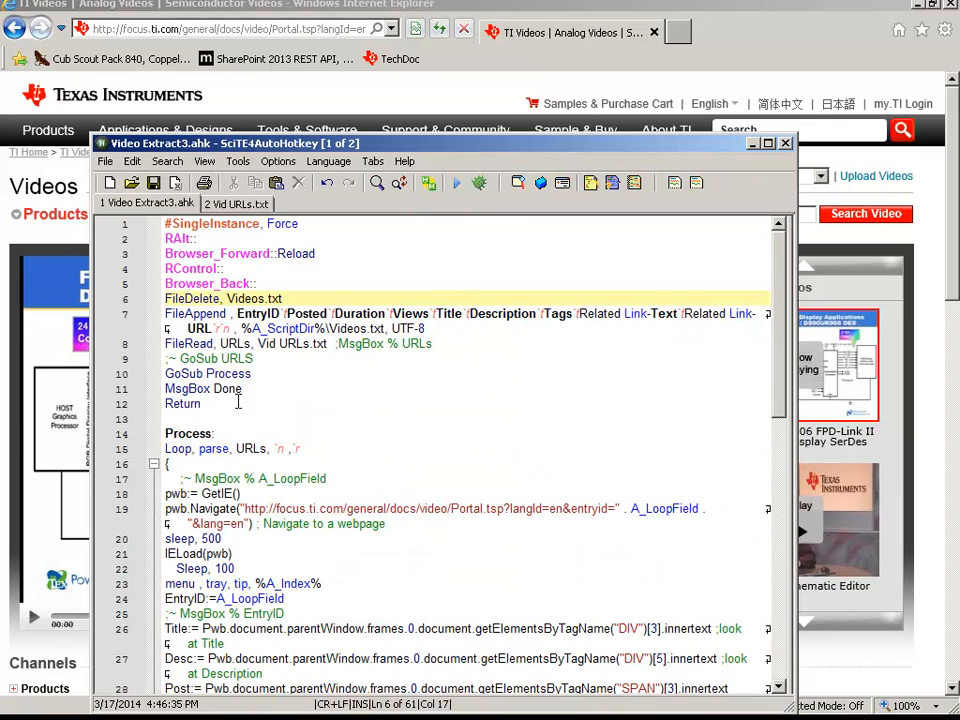
left_click(240, 508)
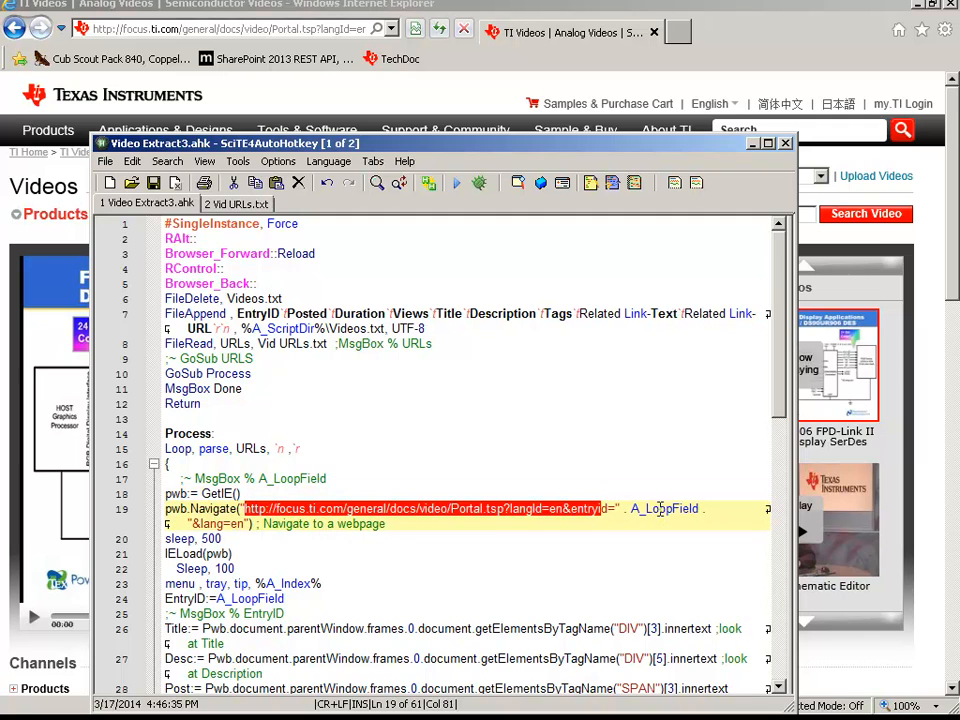
double_click(664, 508)
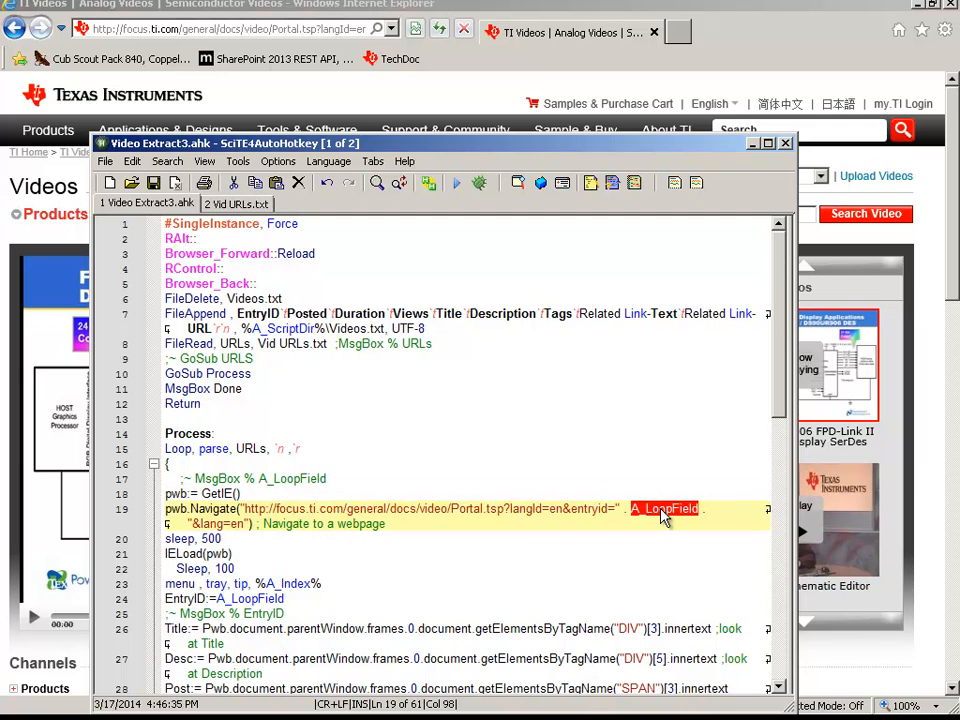
scroll("down", 3)
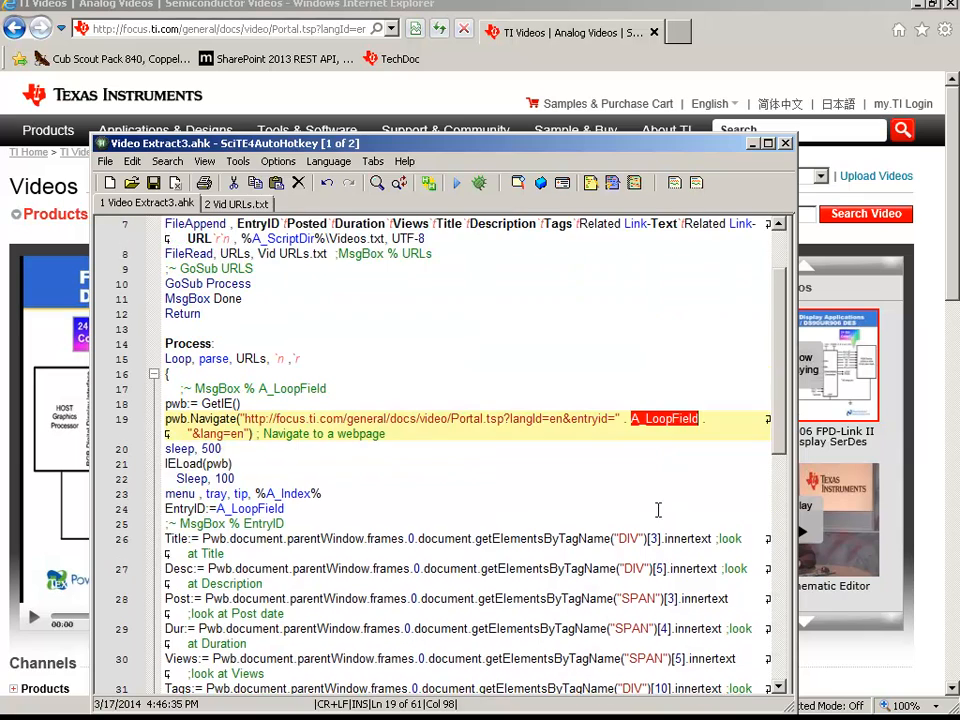
scroll("down", 3)
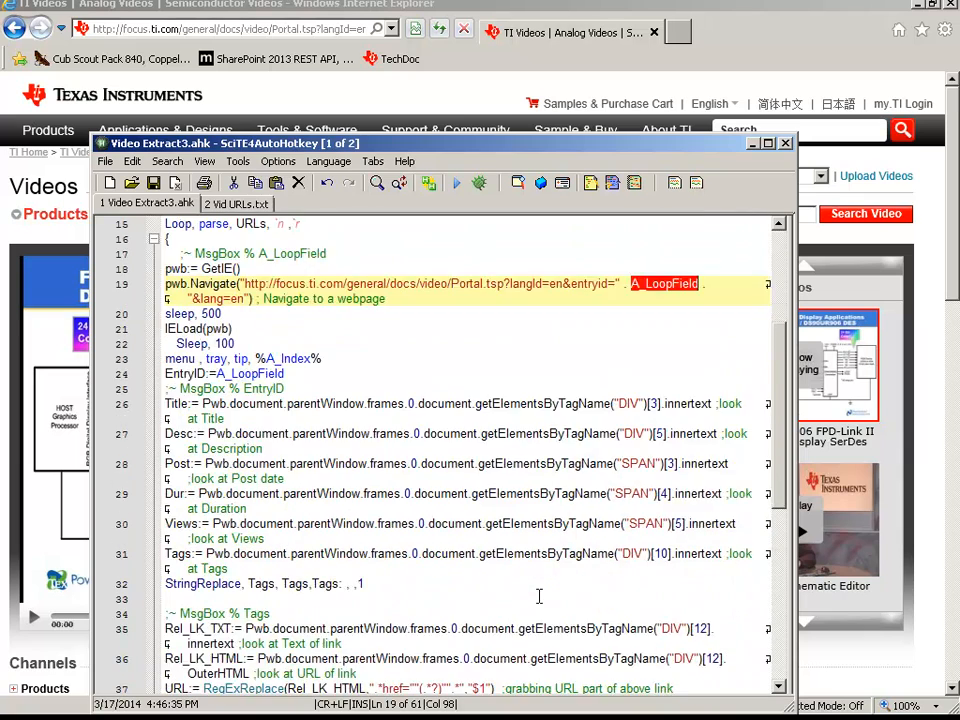
scroll("down", 3)
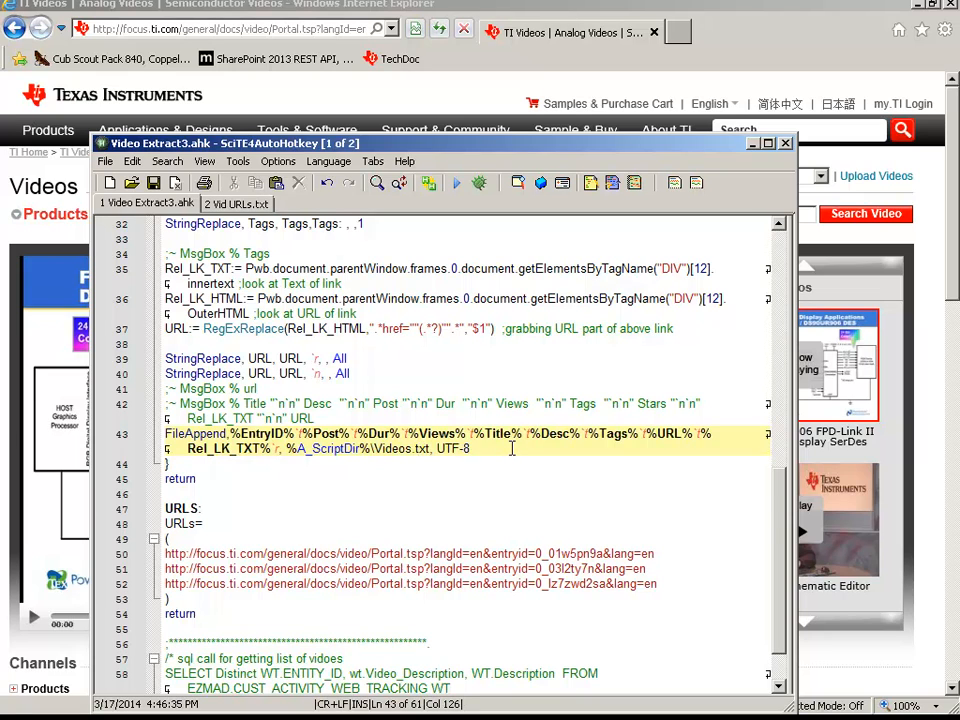
scroll("up", 3)
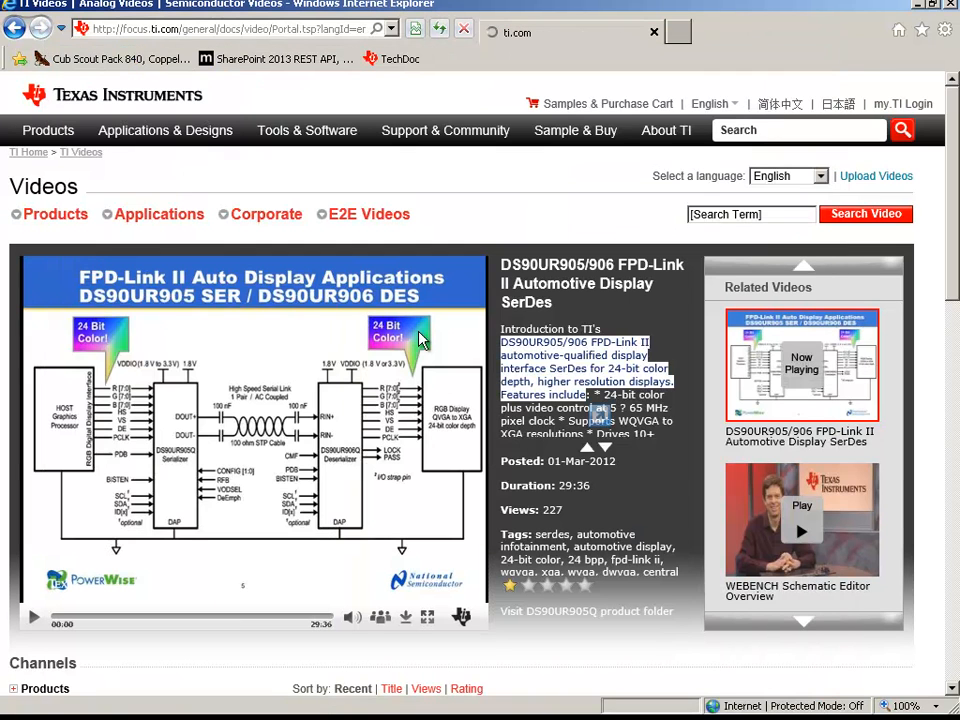
Click into the description text of the DS90UR905/906 video page loaded by the script.
left_click(800, 364)
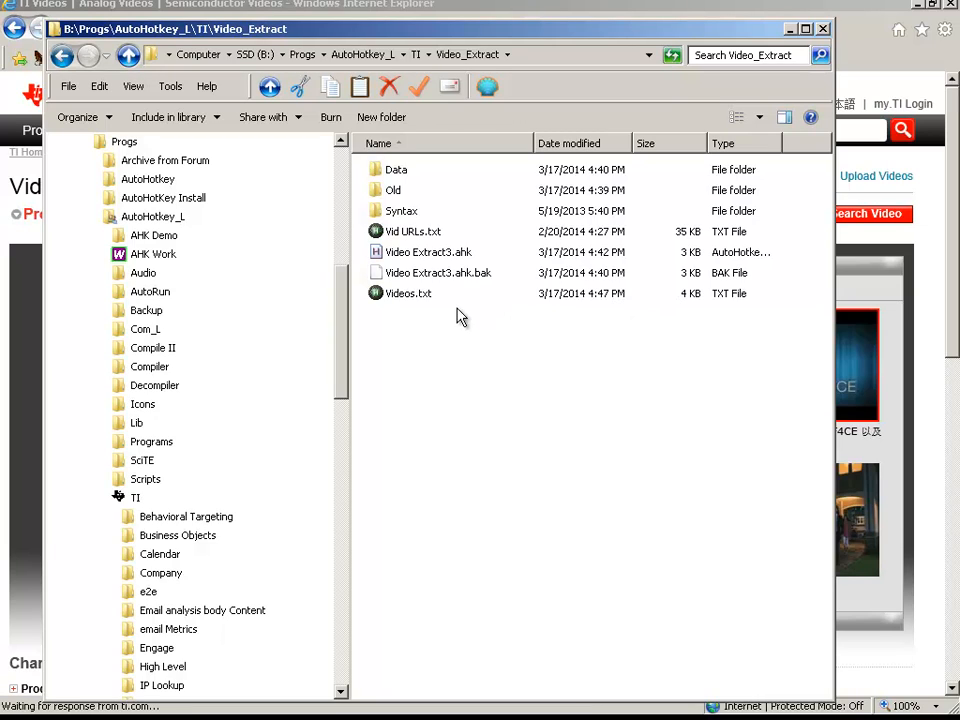
Open the Videos.txt output file from the Video_Extract folder.
double_click(408, 292)
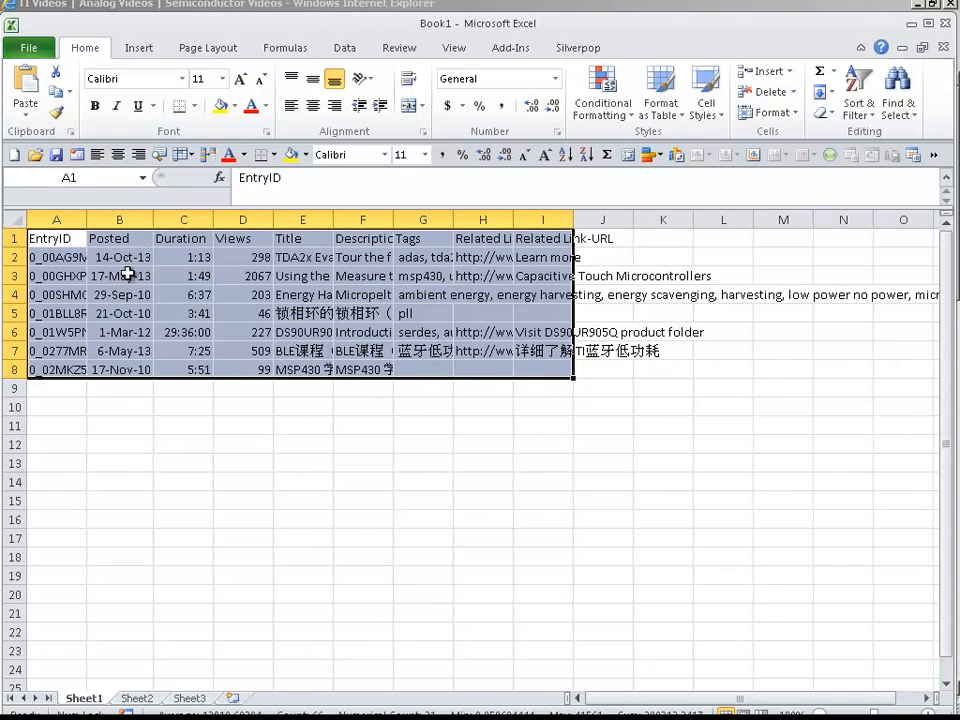
Check an entry ID and widen the Tags column so more tag text is readable.
left_click(56, 276)
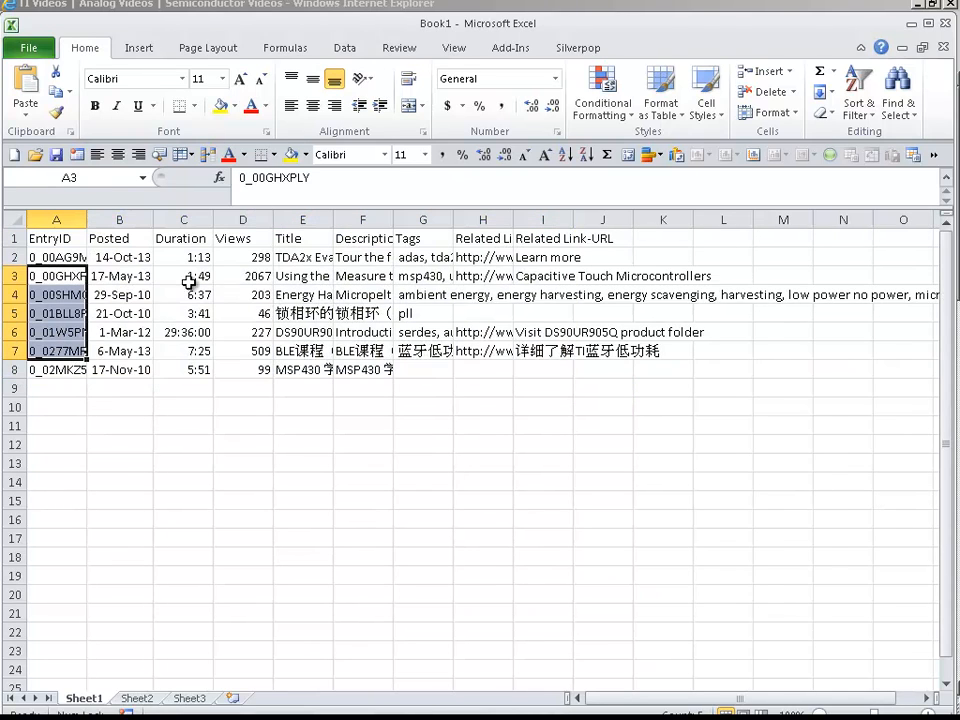
left_click(184, 218)
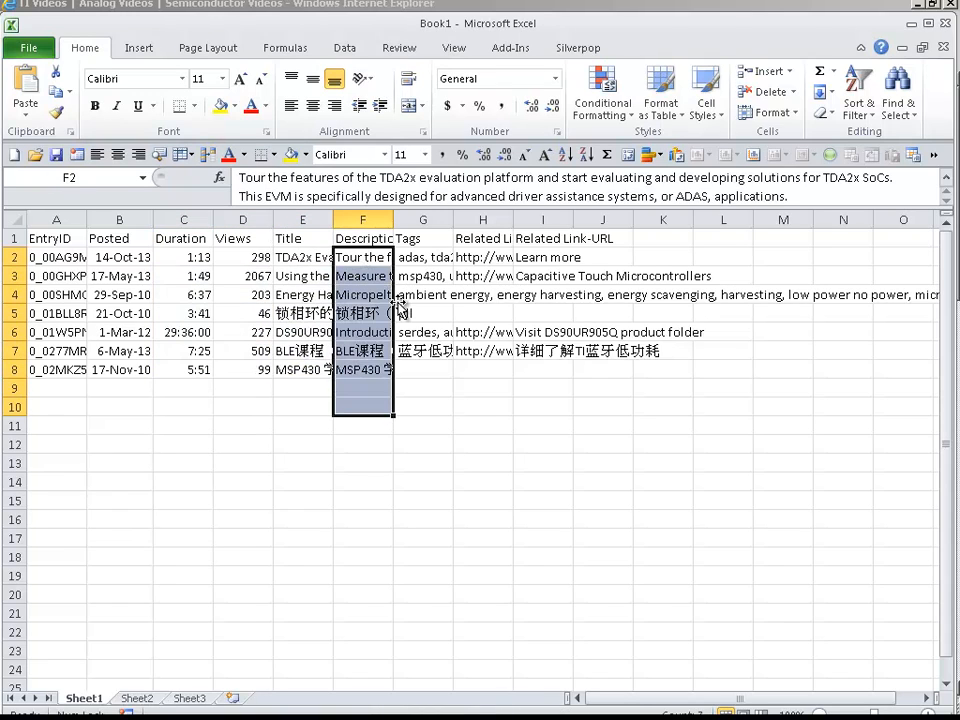
left_click(422, 238)
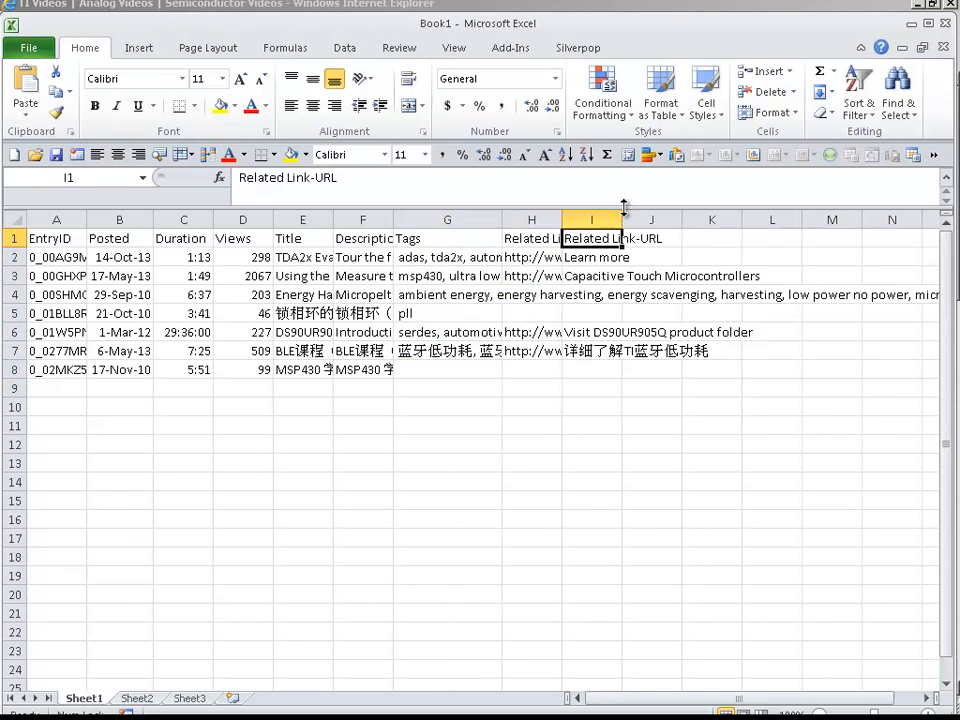
mouse_move(656, 284)
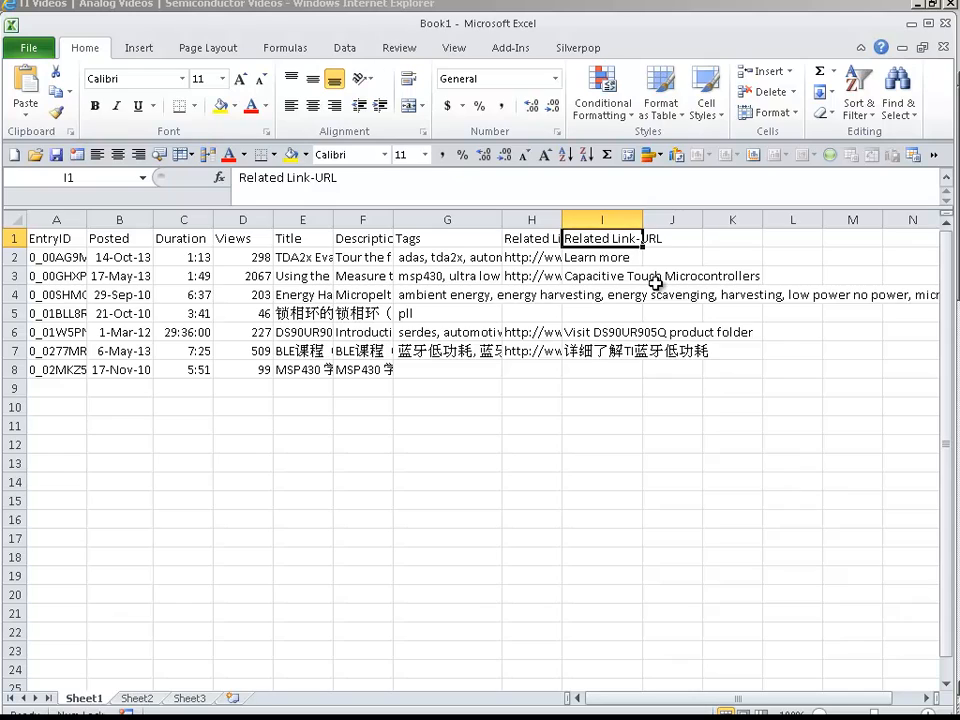
mouse_move(648, 290)
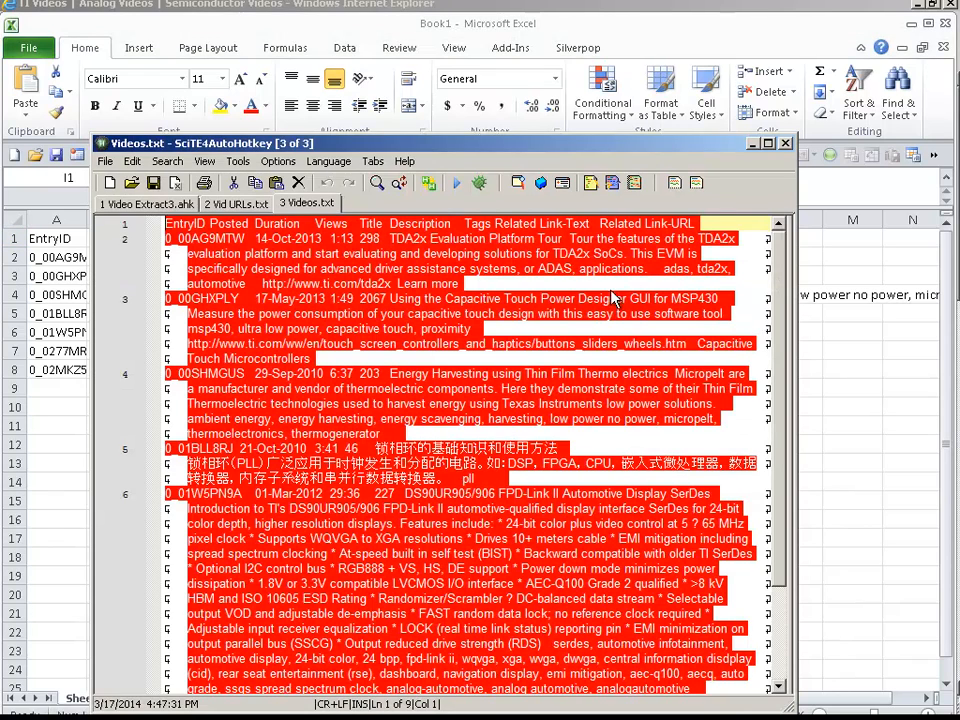
Switch from Videos.txt to the Vid URLs.txt tab in SciTE.
left_click(236, 204)
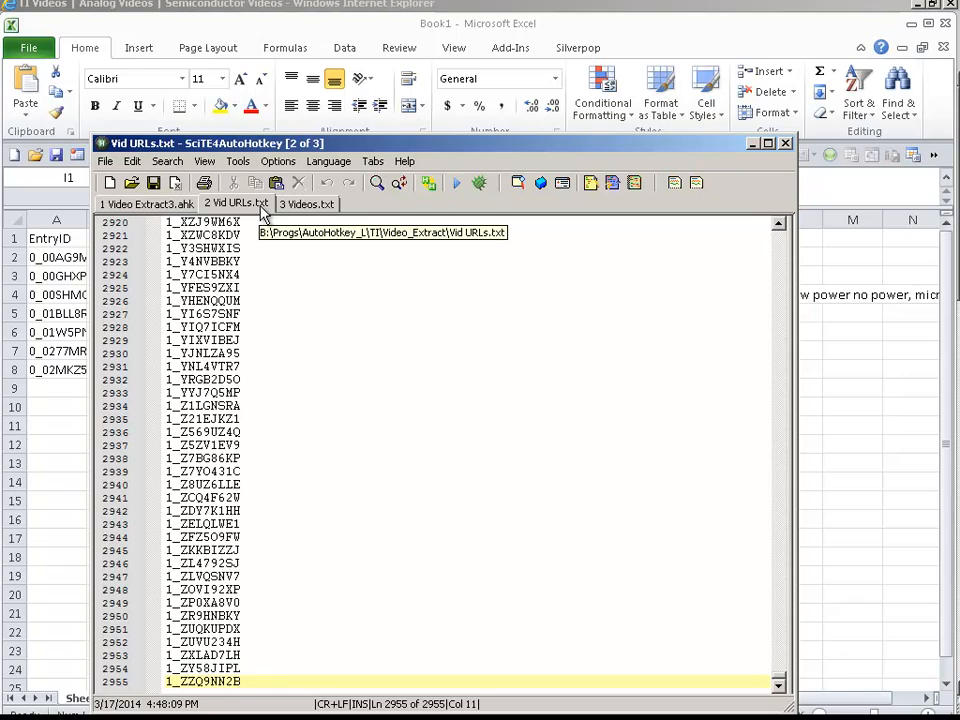
mouse_move(268, 460)
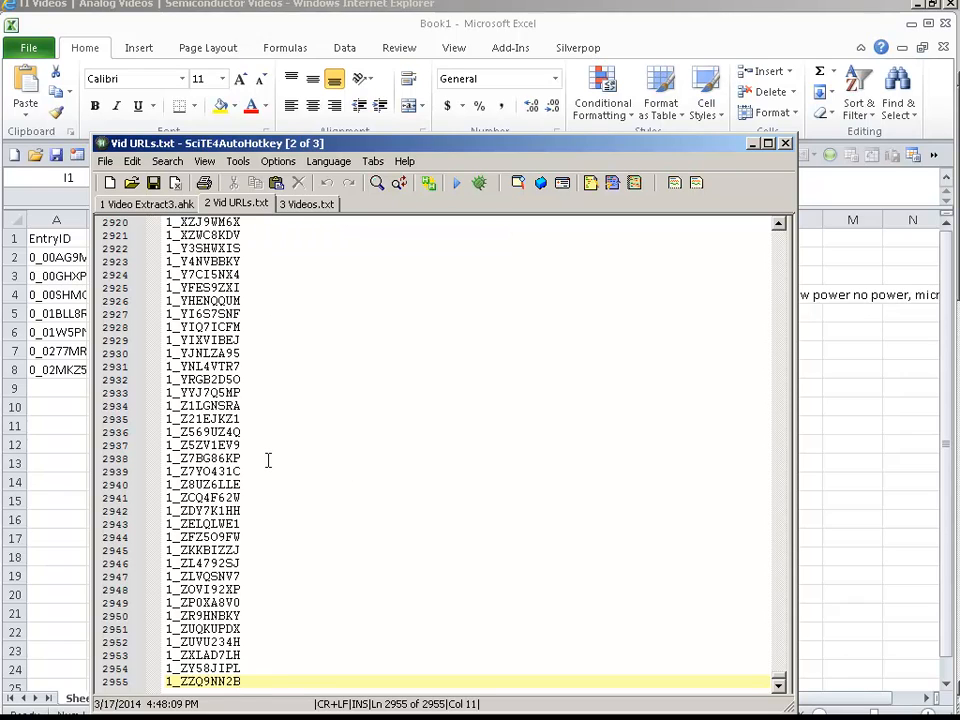
mouse_move(288, 432)
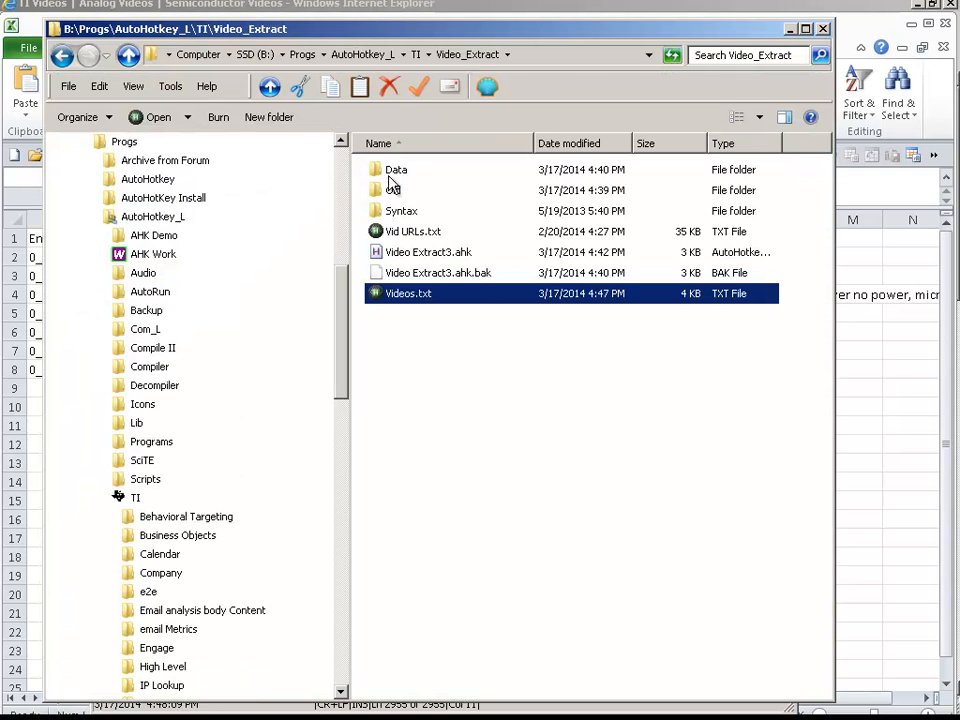
Open the Data subfolder and the Videos_2_21_2014.xlsx workbook inside it.
left_click(396, 168)
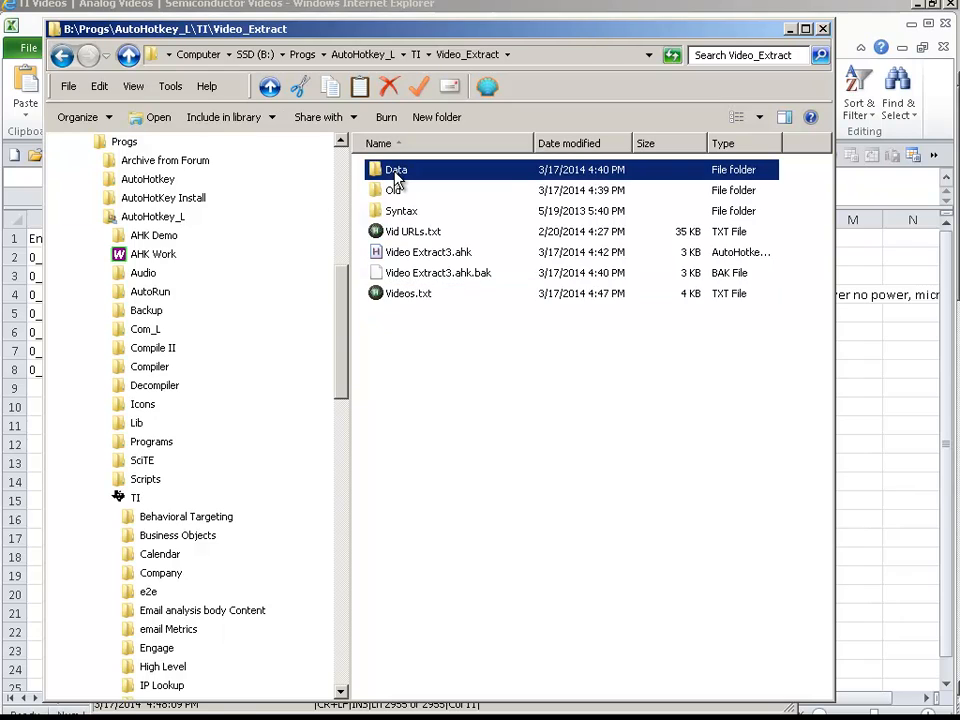
double_click(396, 168)
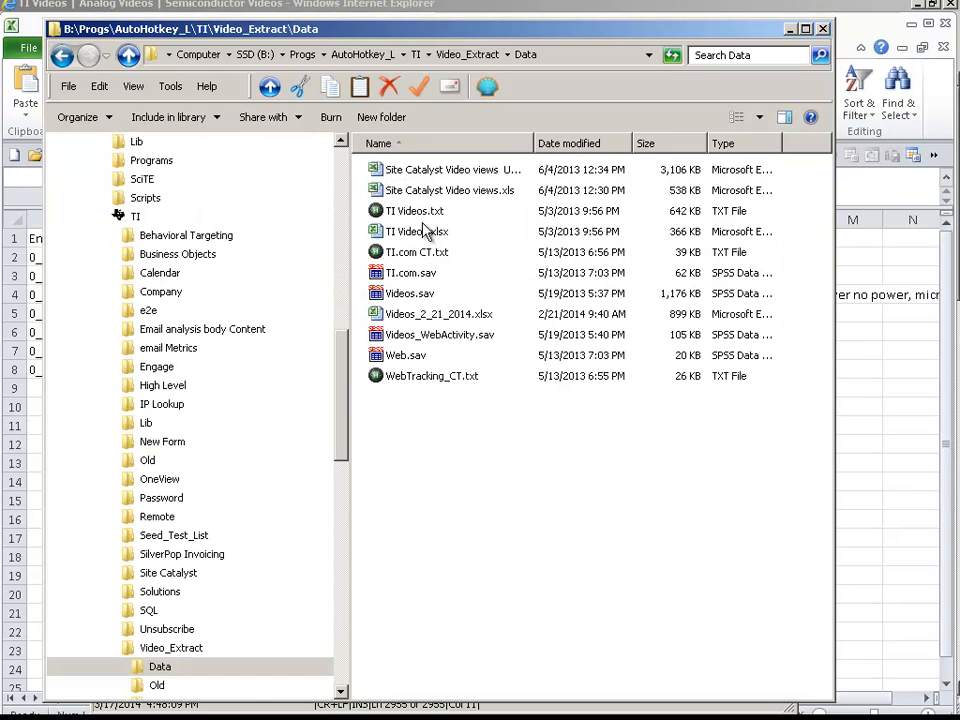
left_click(418, 232)
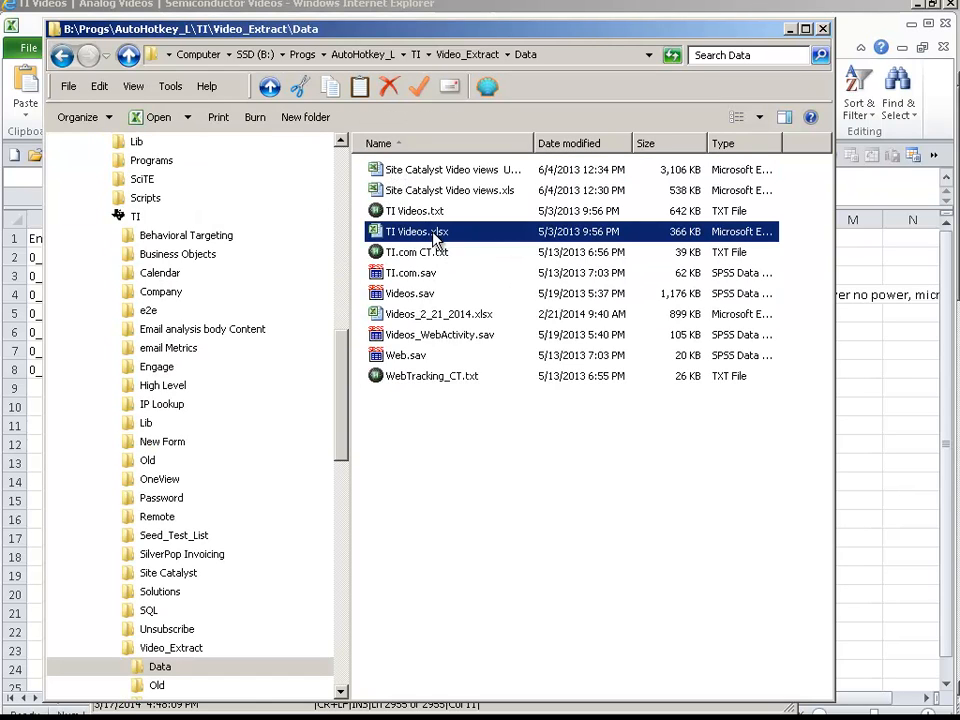
mouse_move(430, 328)
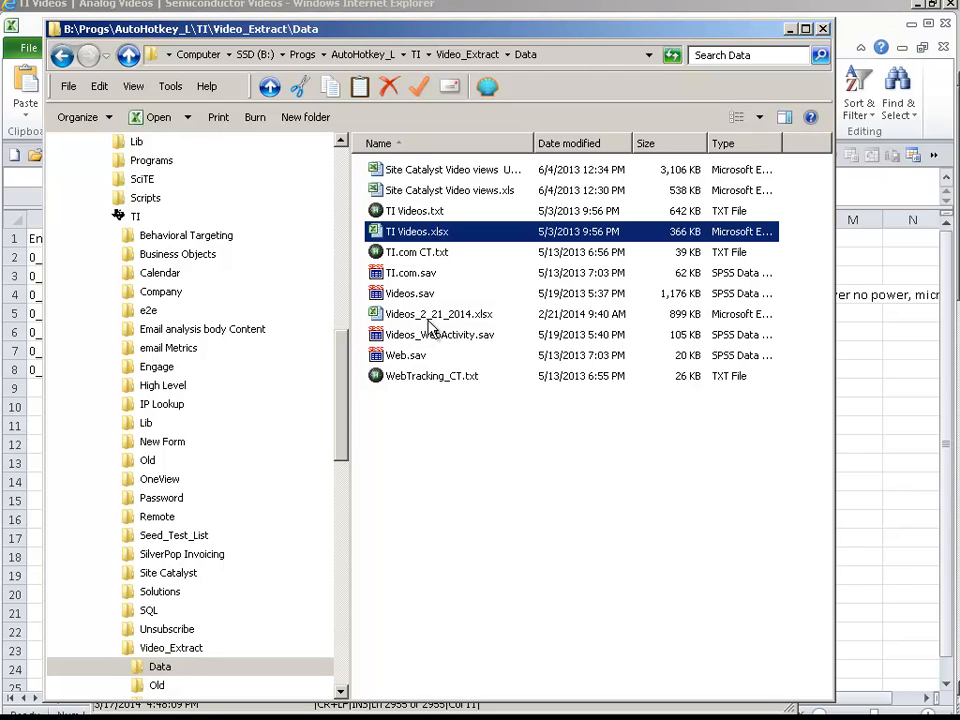
double_click(438, 314)
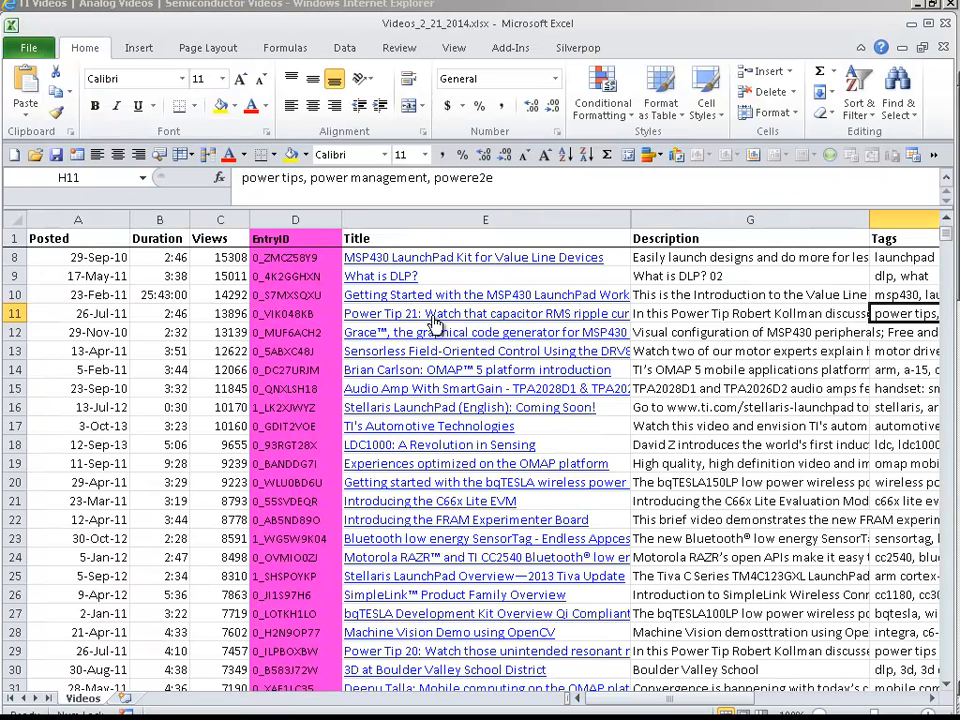
left_click(220, 332)
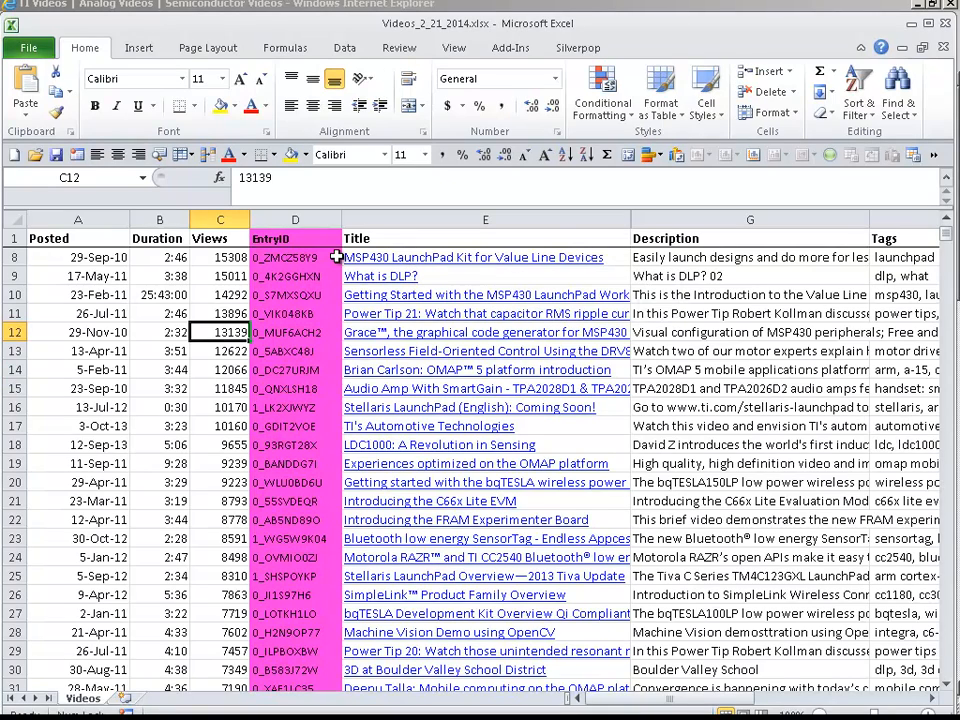
left_click(296, 256)
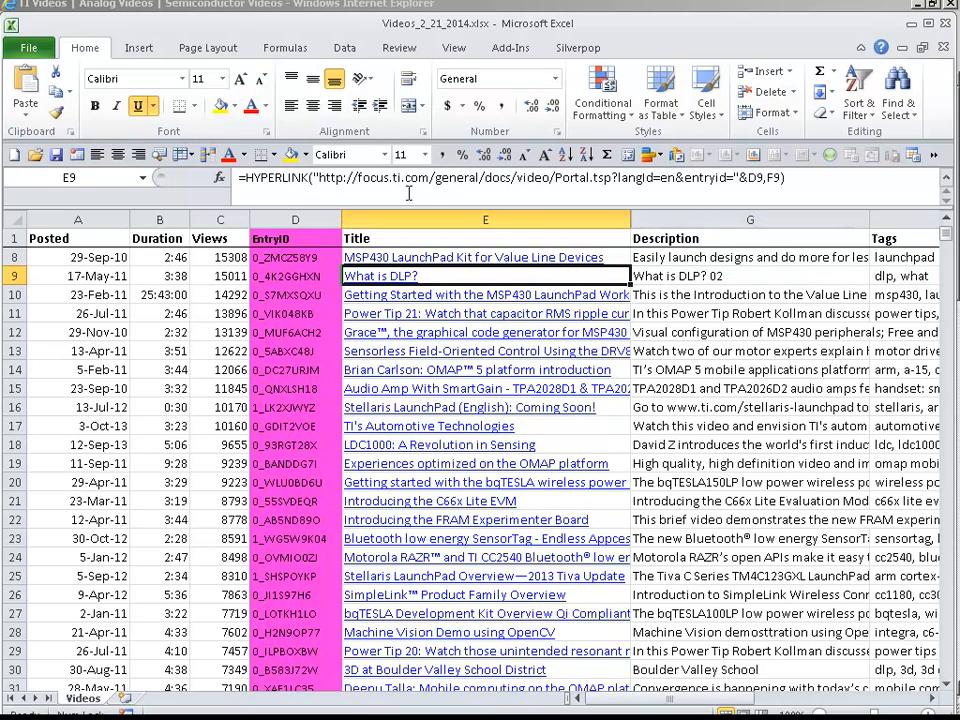
mouse_move(776, 362)
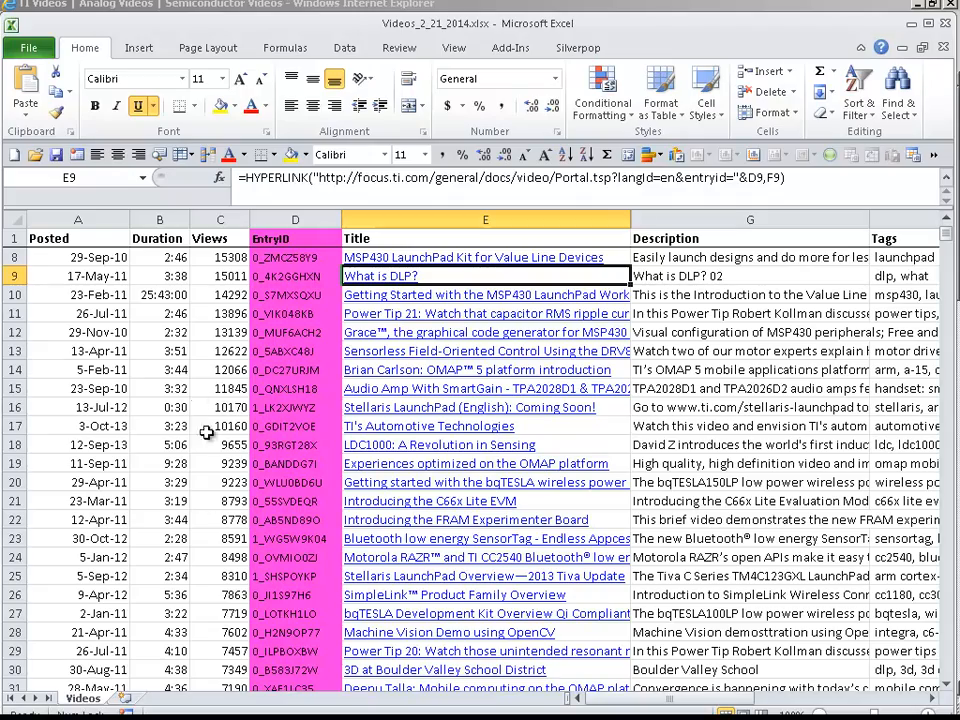
left_click_drag(220, 276, 220, 352)
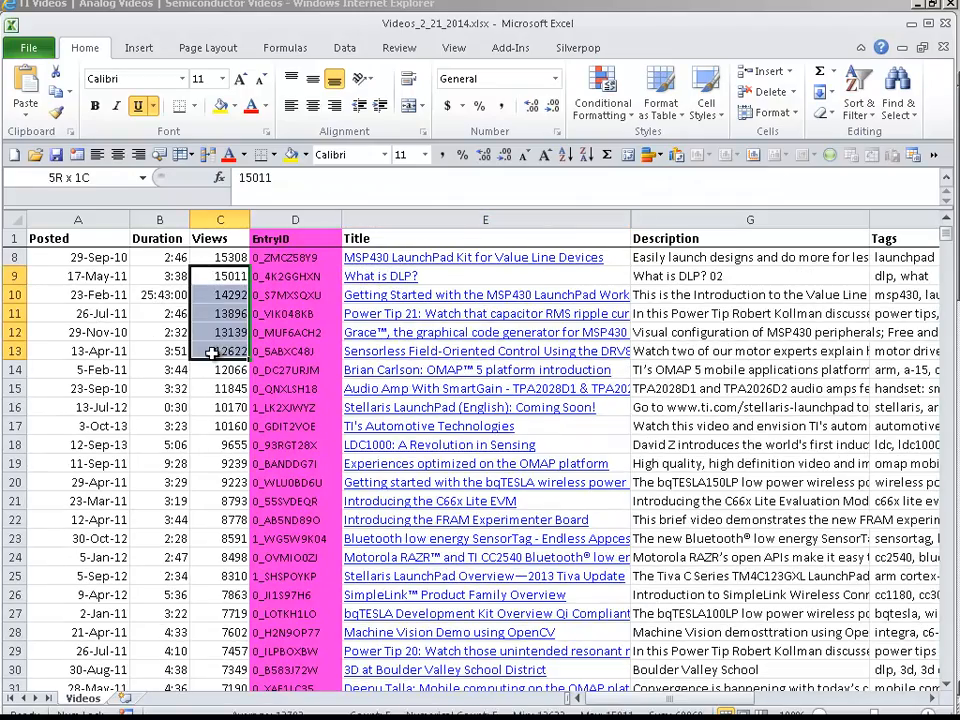
left_click(160, 350)
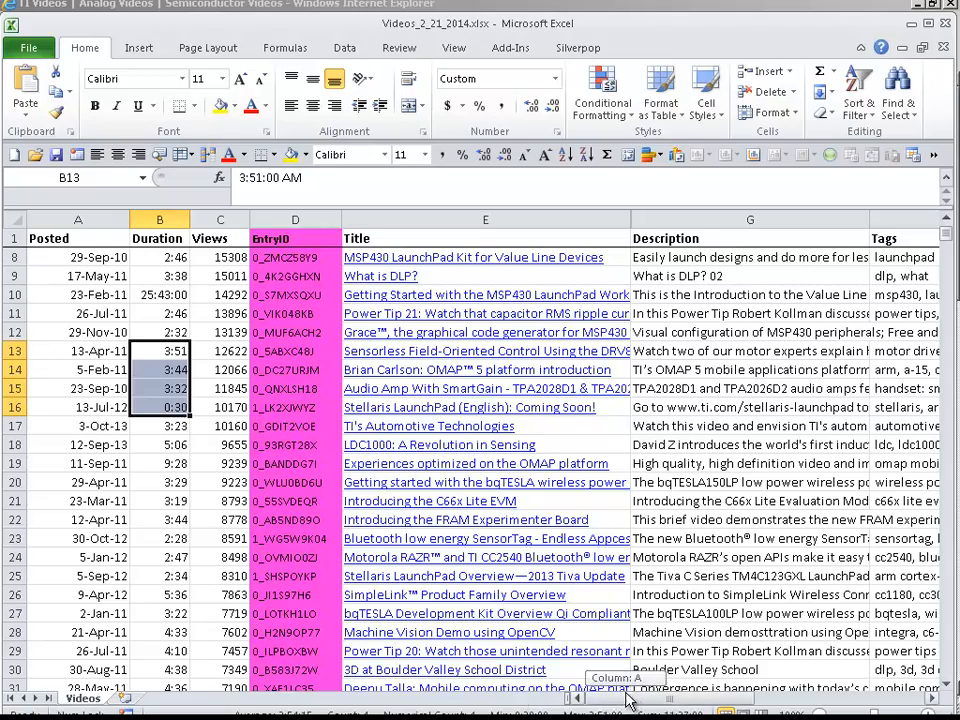